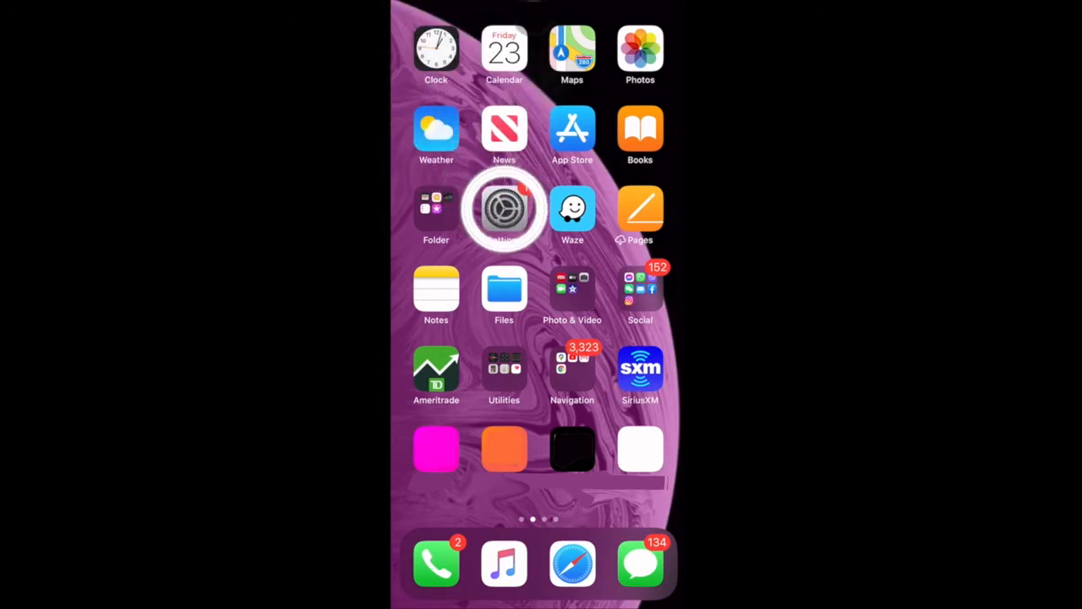
Launch iOS Settings from the home screen
left_click(504, 210)
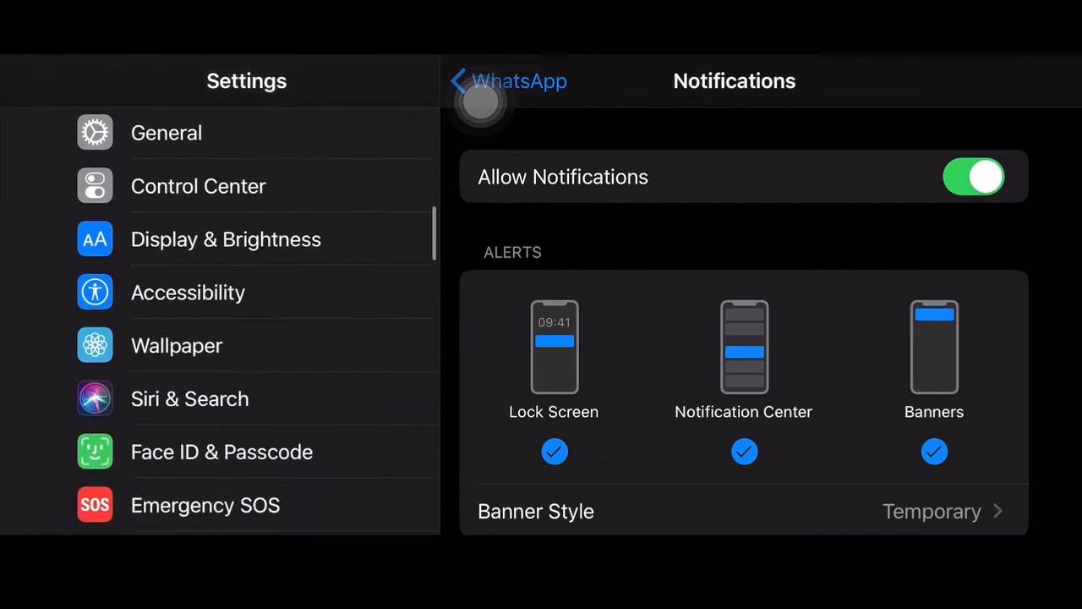
Switch off Allow Notifications for WhatsApp
scroll("down", 3)
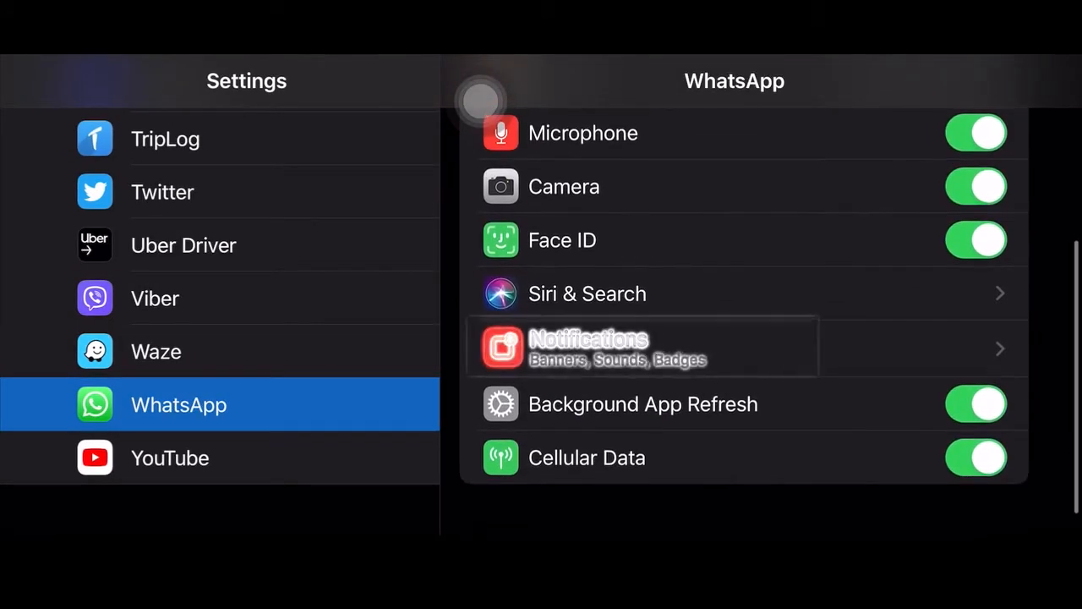
left_click(649, 346)
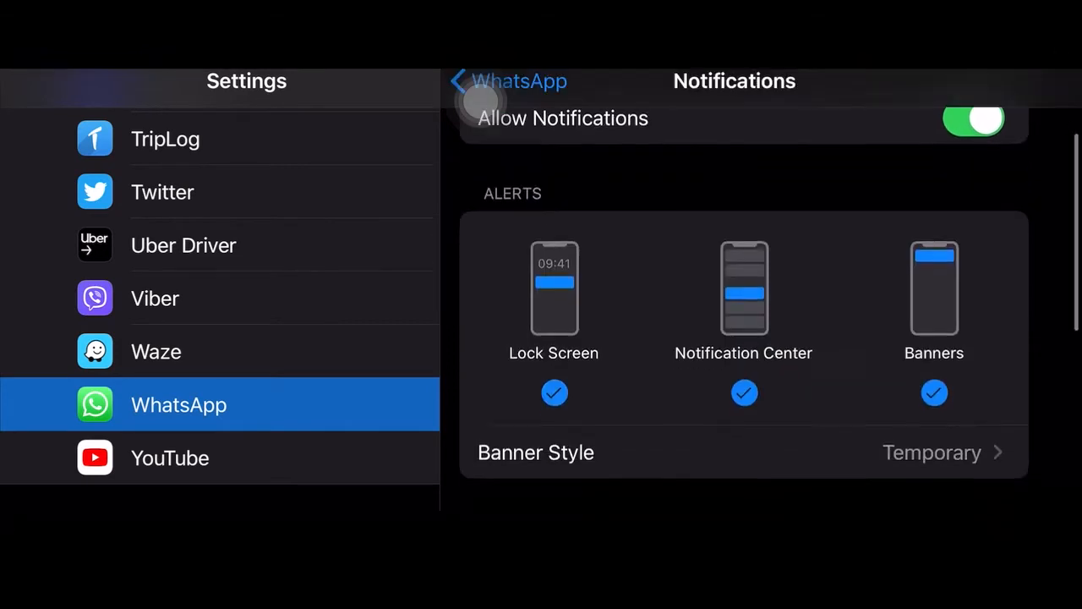
left_click(973, 122)
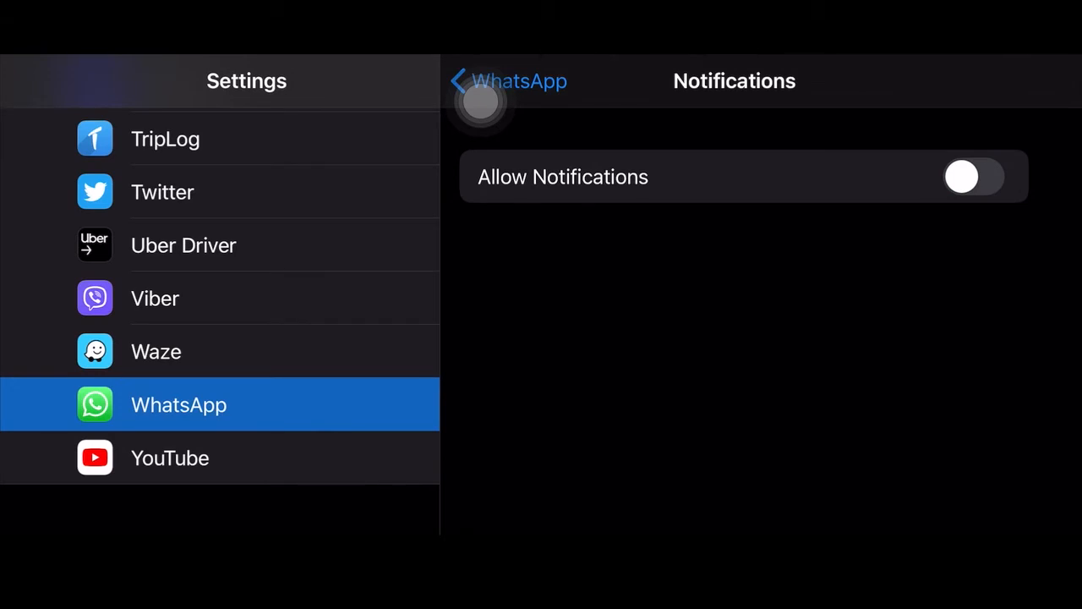
Re-enable Allow Notifications, then toggle Sounds and Badges off and back on
left_click(977, 179)
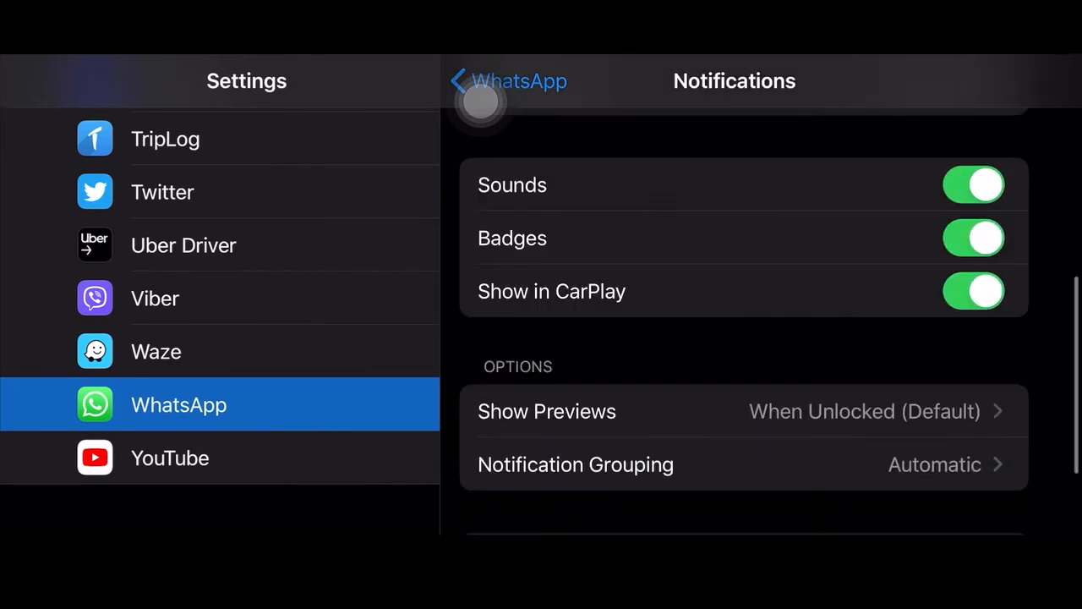
left_click(972, 184)
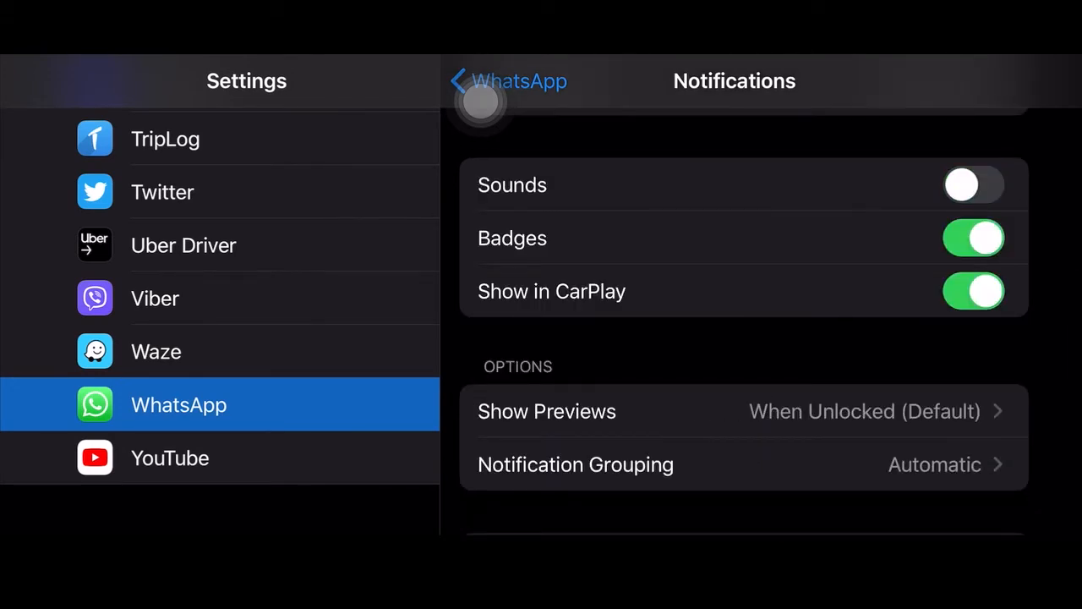
left_click(974, 237)
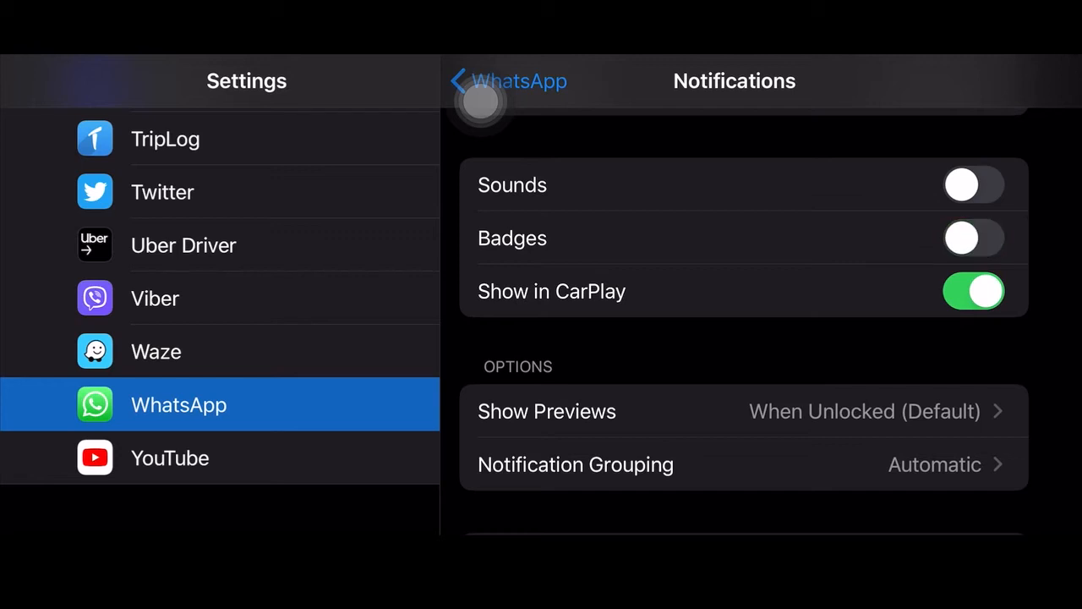
left_click(974, 291)
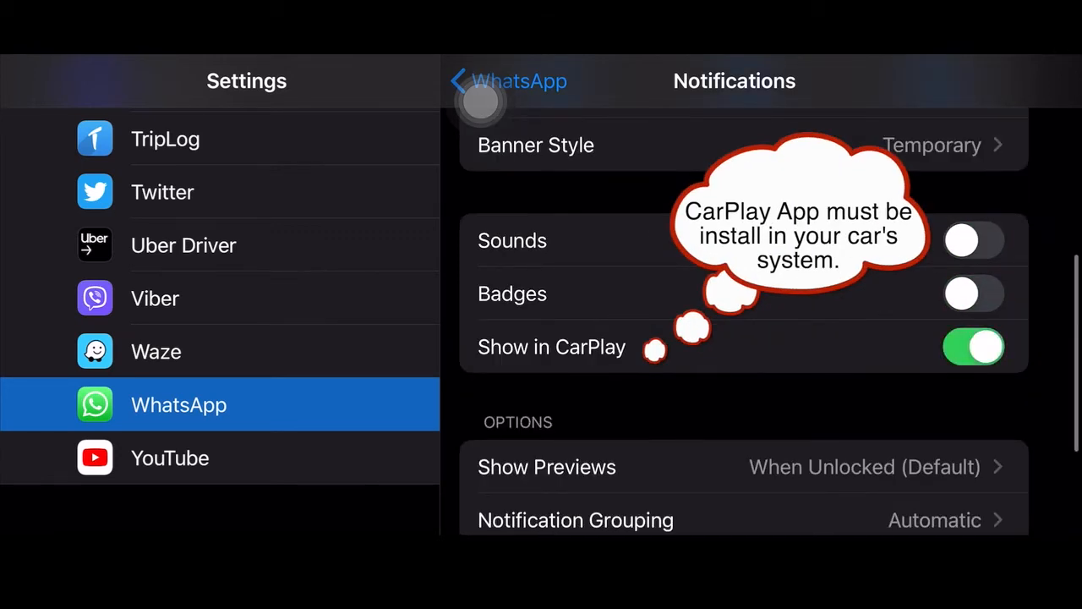
left_click(973, 294)
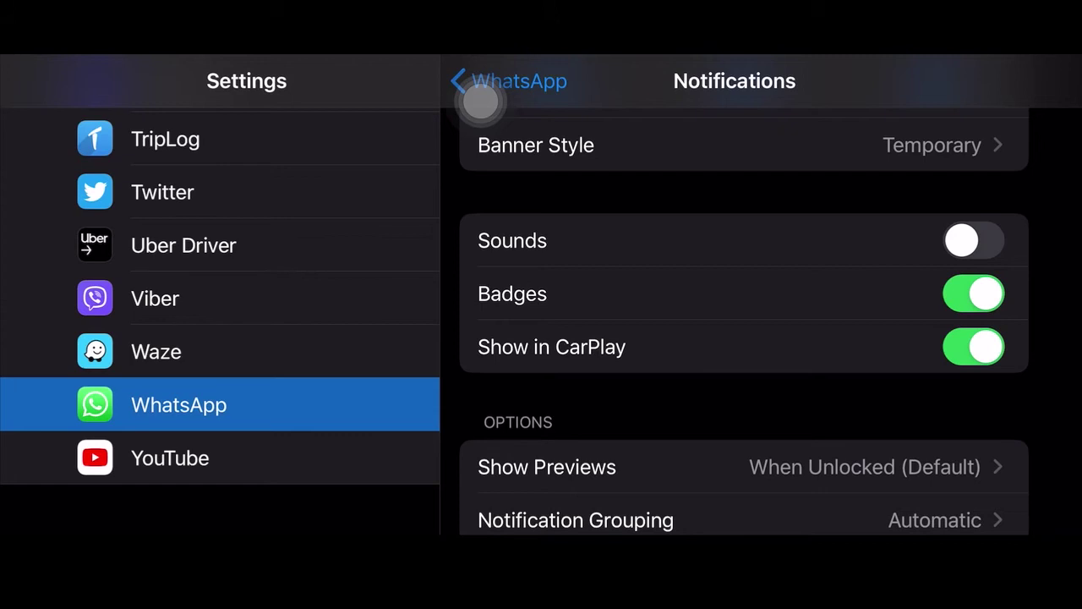
left_click(973, 240)
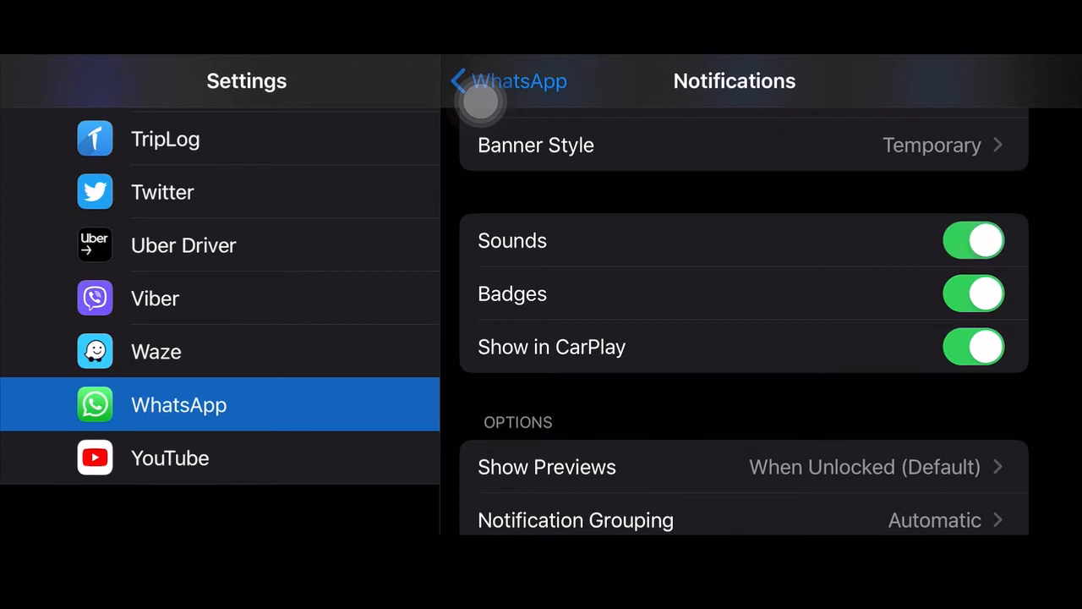
scroll("down", 3)
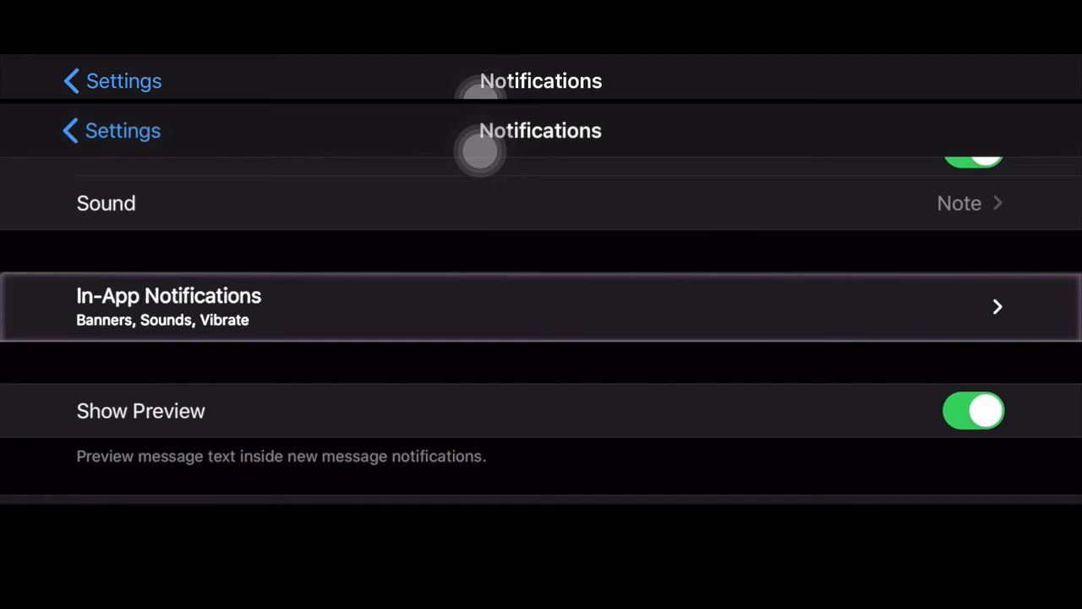
Toggle message notifications off and on, and enable group notifications
scroll("up", 3)
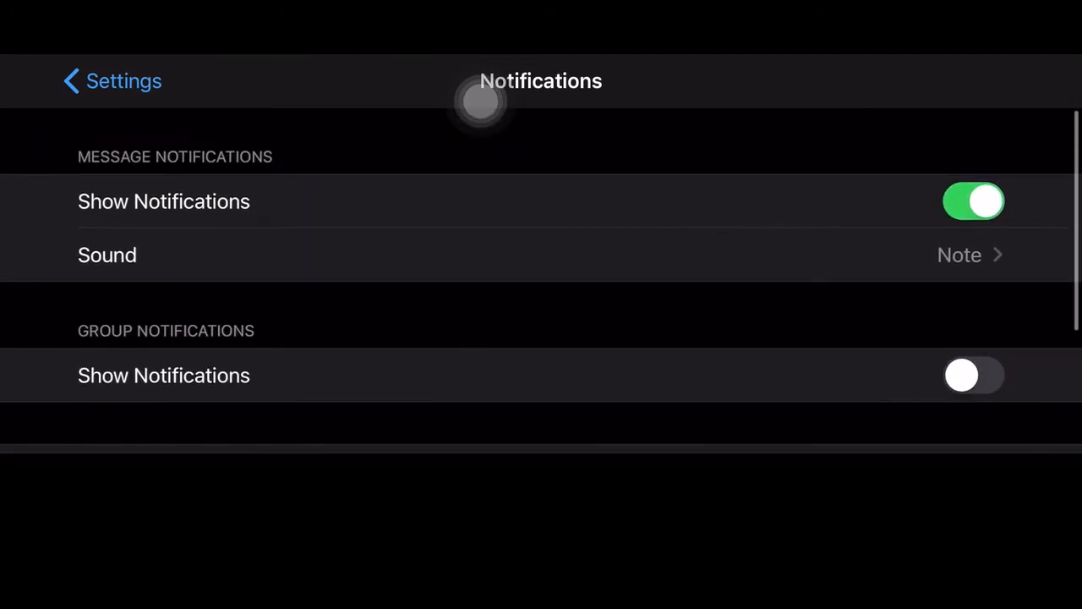
left_click(974, 199)
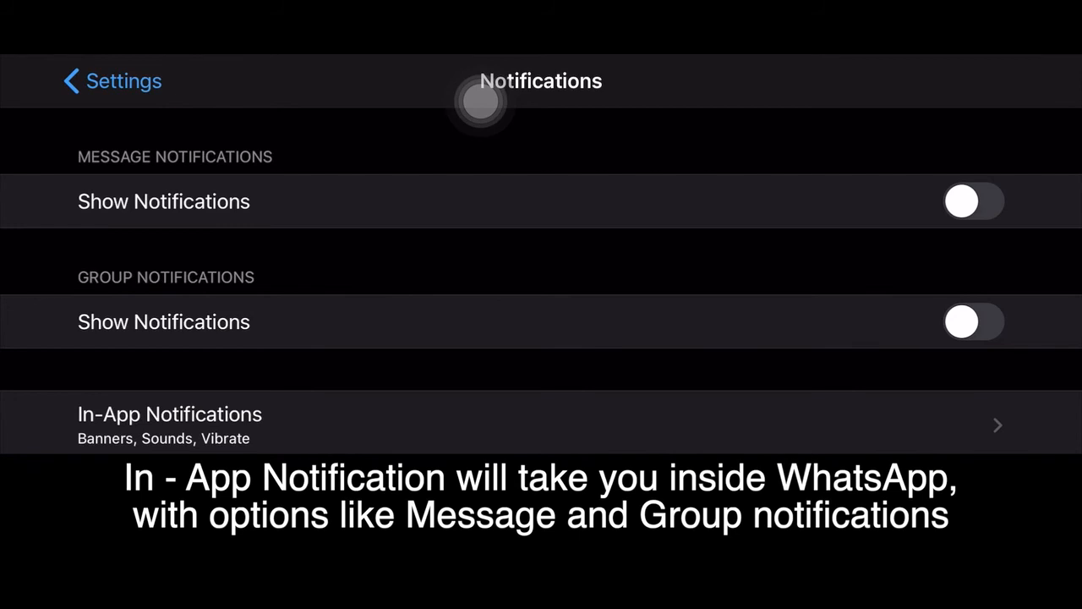
left_click(974, 201)
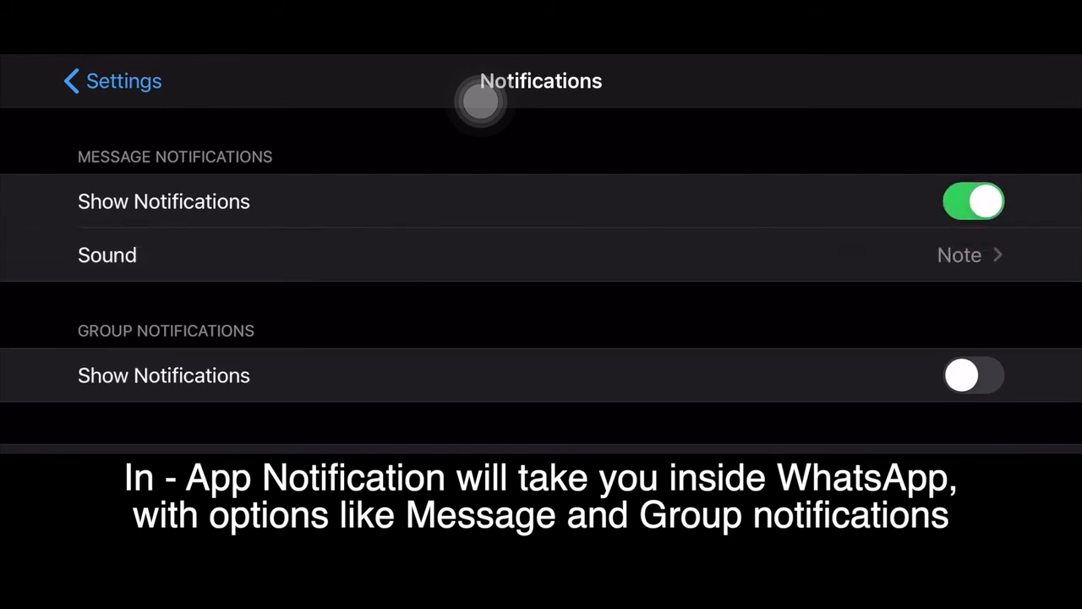
left_click(974, 376)
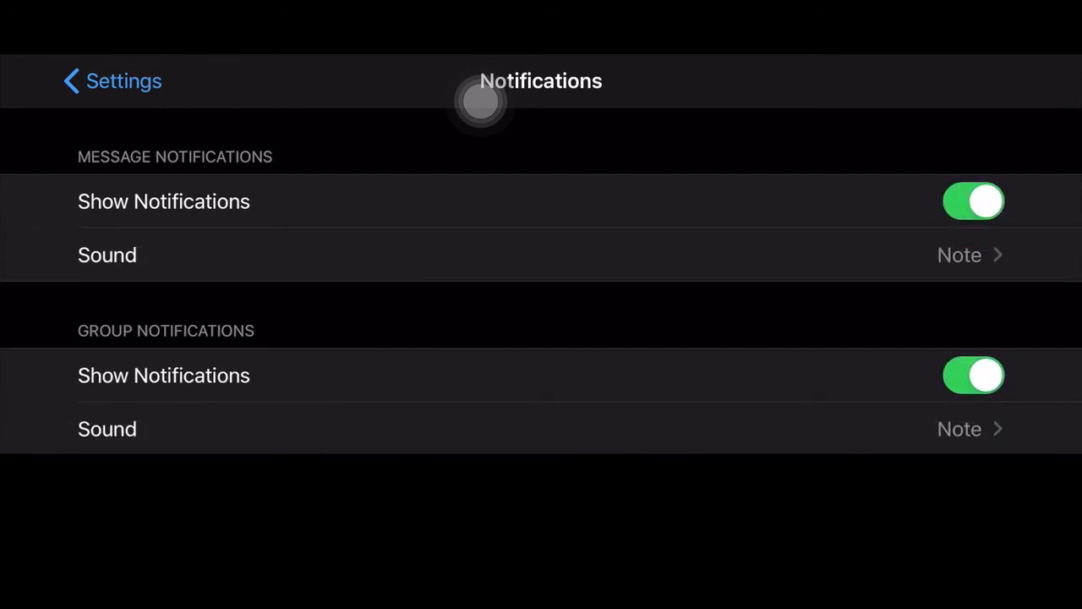
scroll("down", 3)
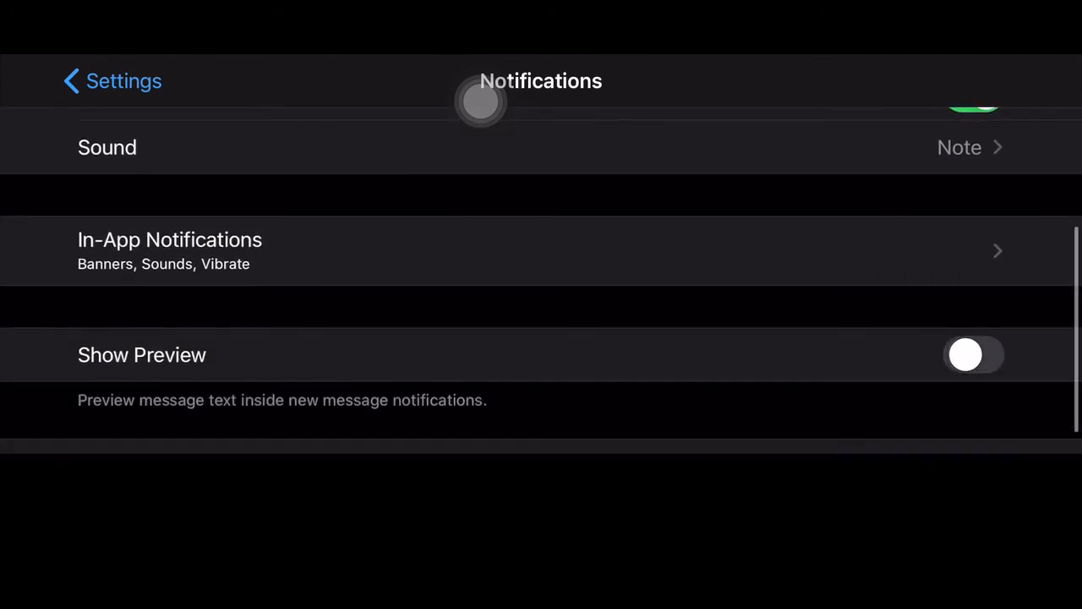